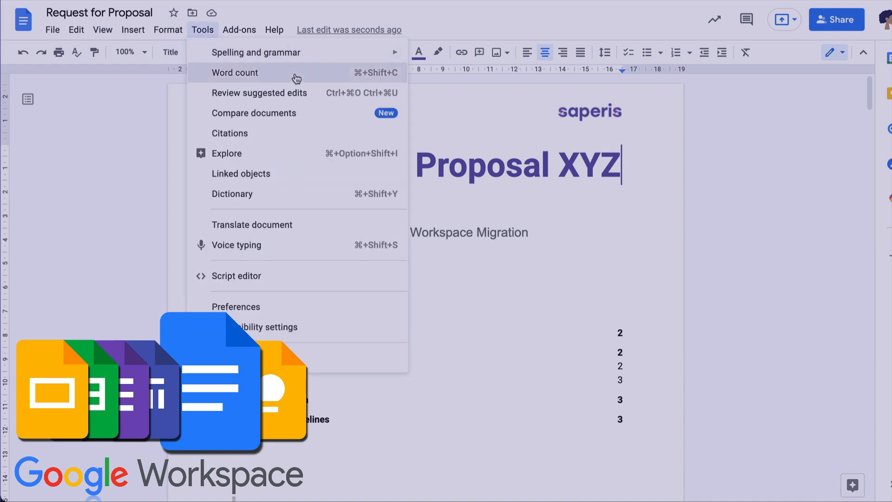
# Step: View the Word count statistics: 7 pages, 414 words, 2357 characters excluding spaces
pyautogui.click(234, 73)
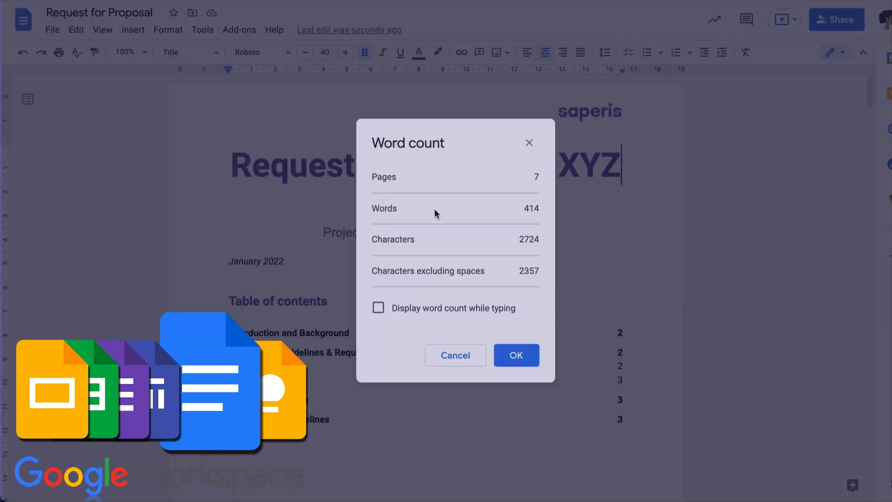
pyautogui.click(516, 355)
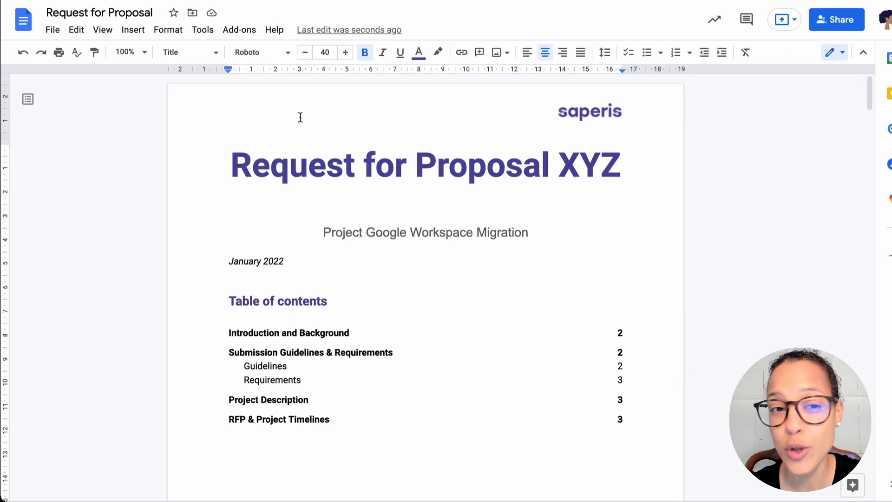
pyautogui.click(202, 30)
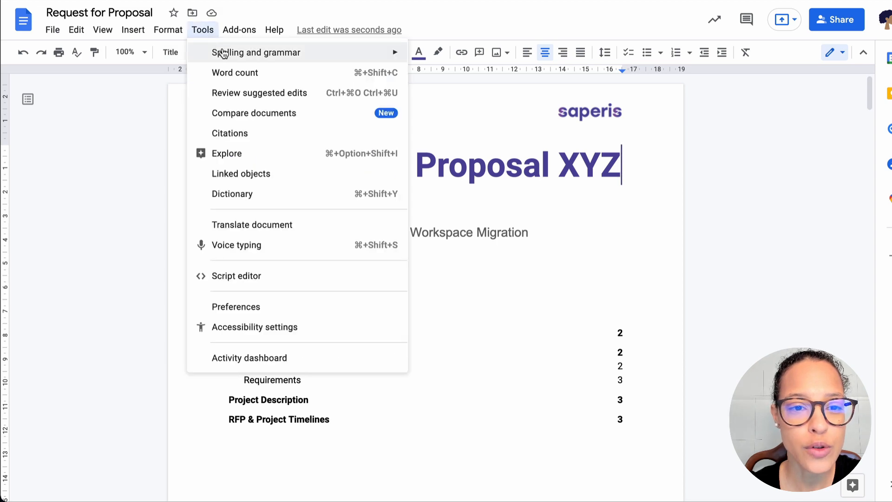
pyautogui.moveTo(236, 73)
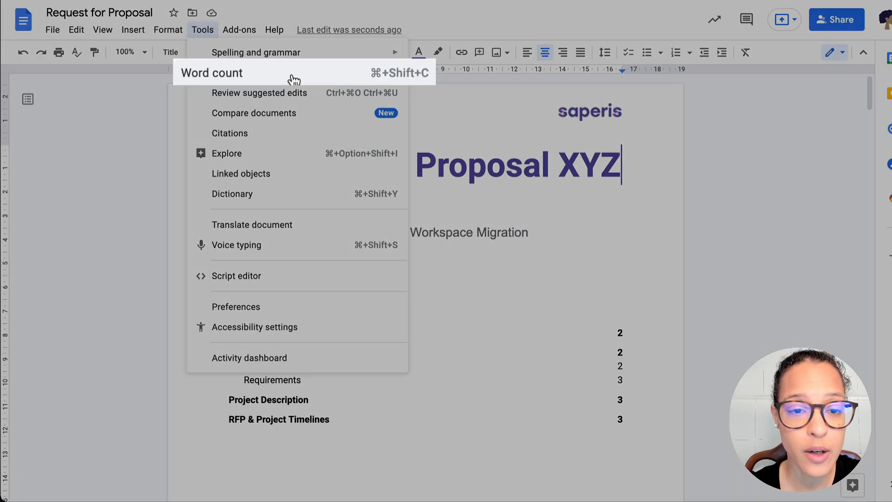
pyautogui.click(211, 73)
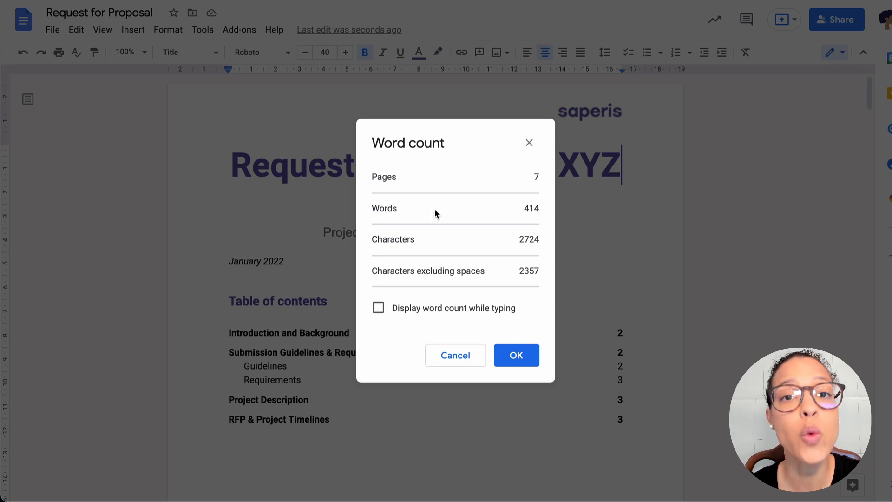
pyautogui.moveTo(375, 349)
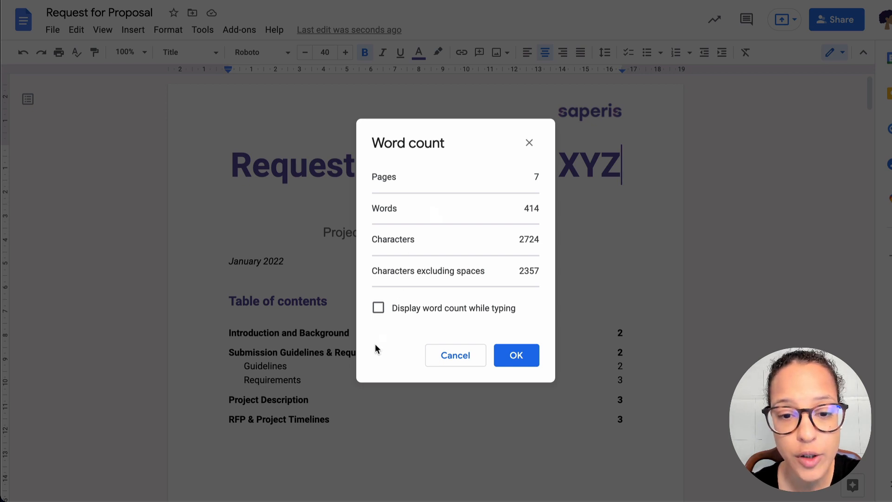
# Step: Enable 'Display word count while typing' and add 'abc' to the title, reaching 415 words
pyautogui.click(378, 308)
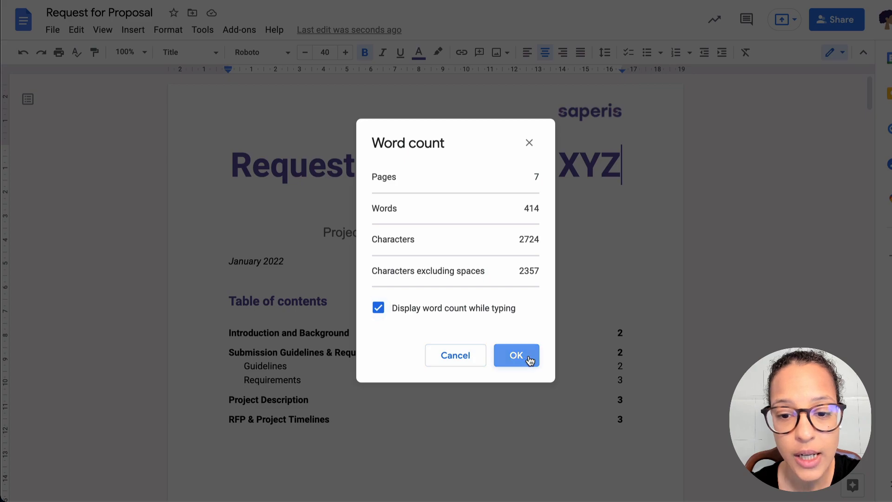
pyautogui.click(516, 355)
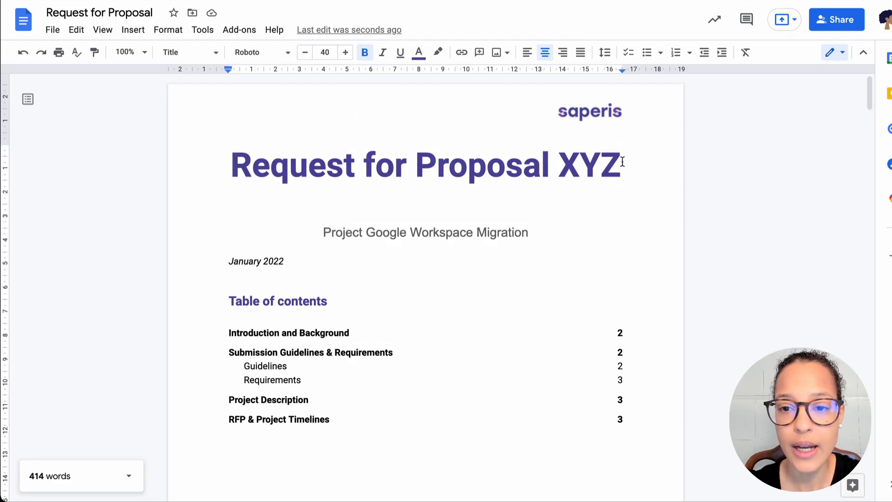
pyautogui.write('abc')
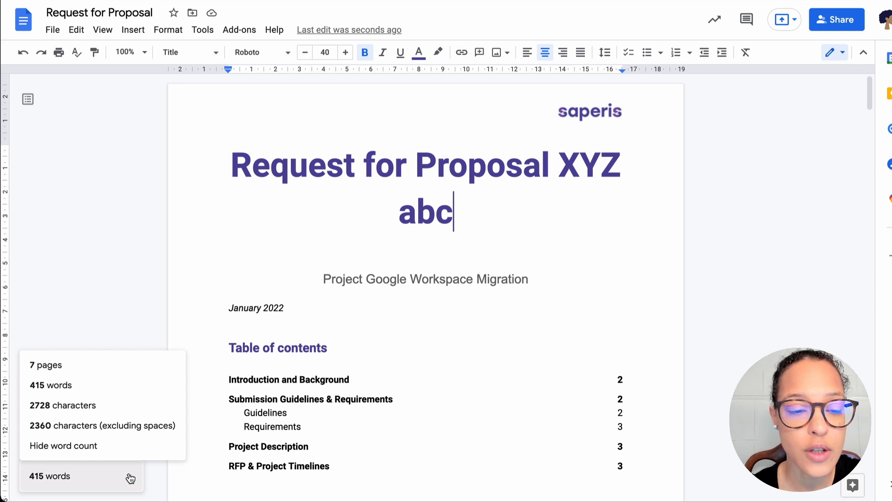
pyautogui.moveTo(197, 354)
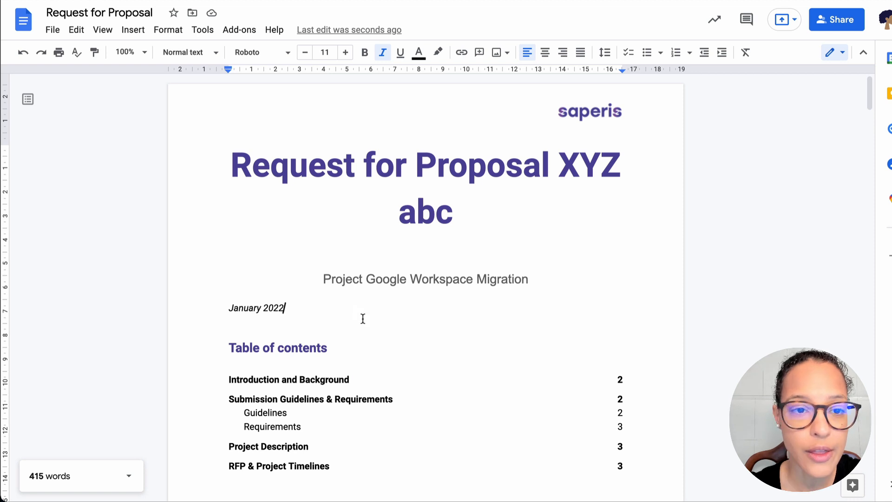
# Step: Turn off 'Display word count while typing' so the running total disappears
pyautogui.click(202, 30)
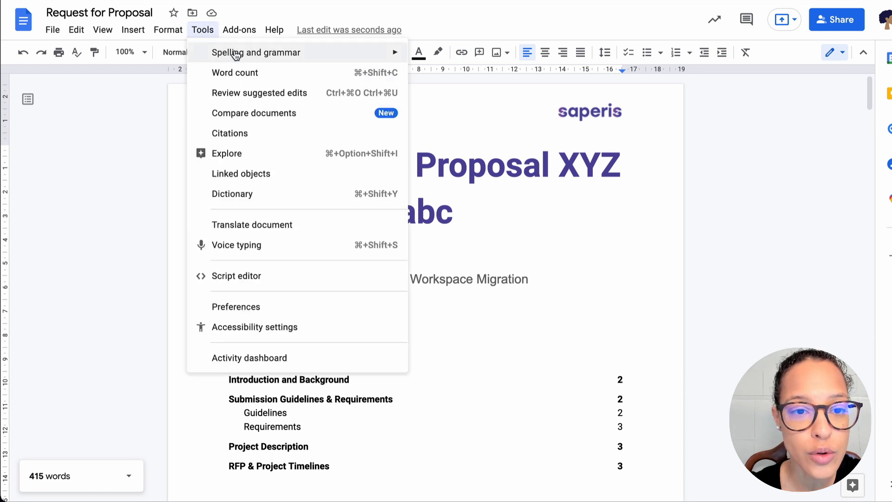
pyautogui.click(234, 73)
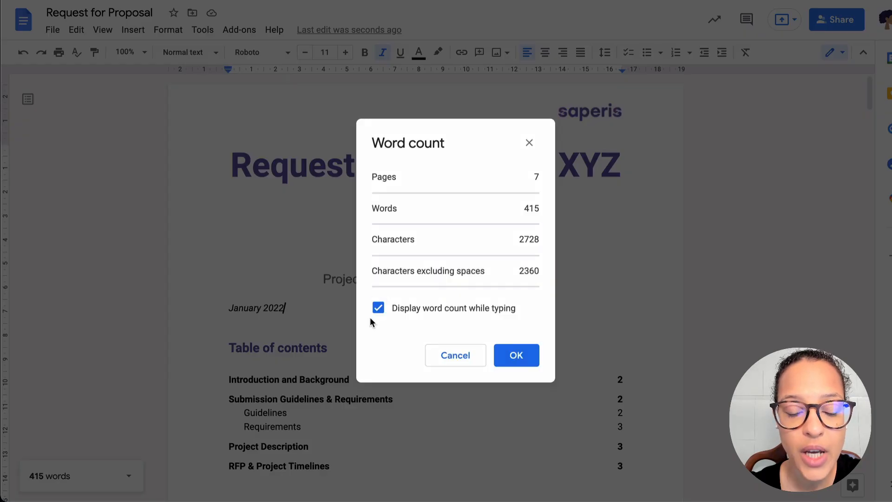
pyautogui.click(516, 355)
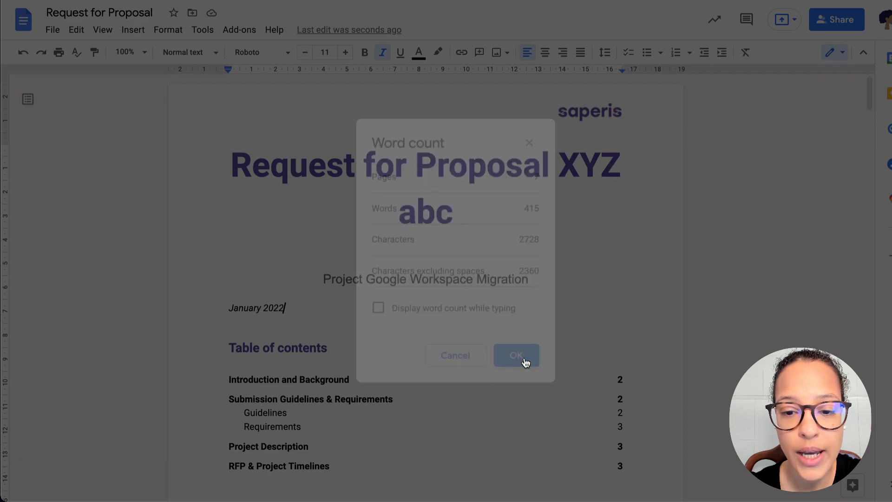
pyautogui.click(516, 355)
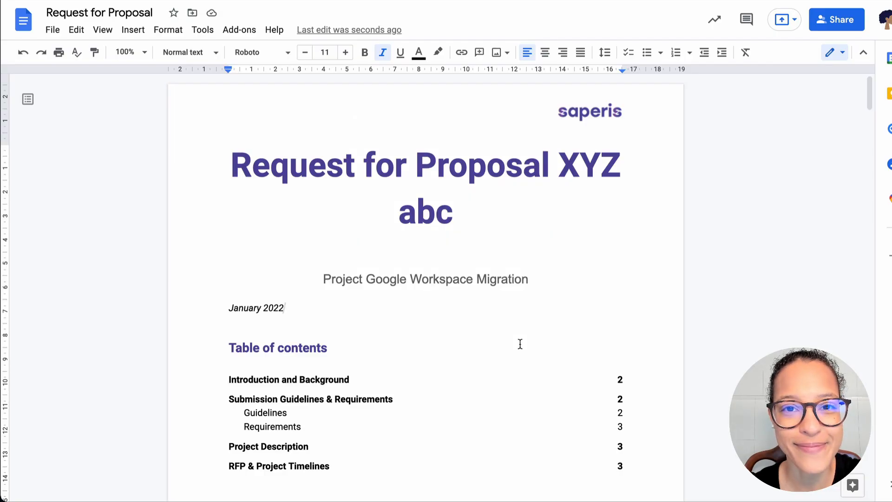